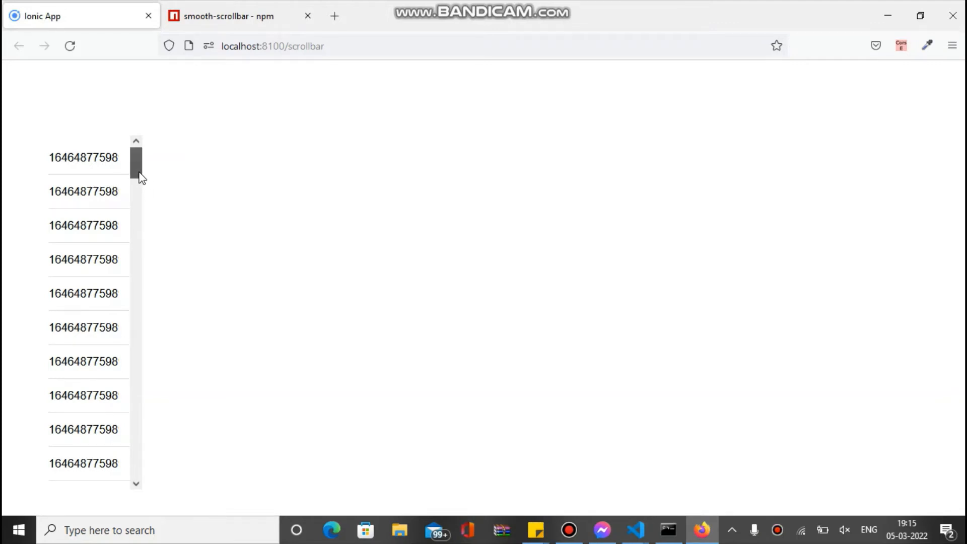
Copy the smooth-scrollbar install command from its npm package page
{"action": "scroll", "scroll_direction": "down", "scroll_amount": 3}
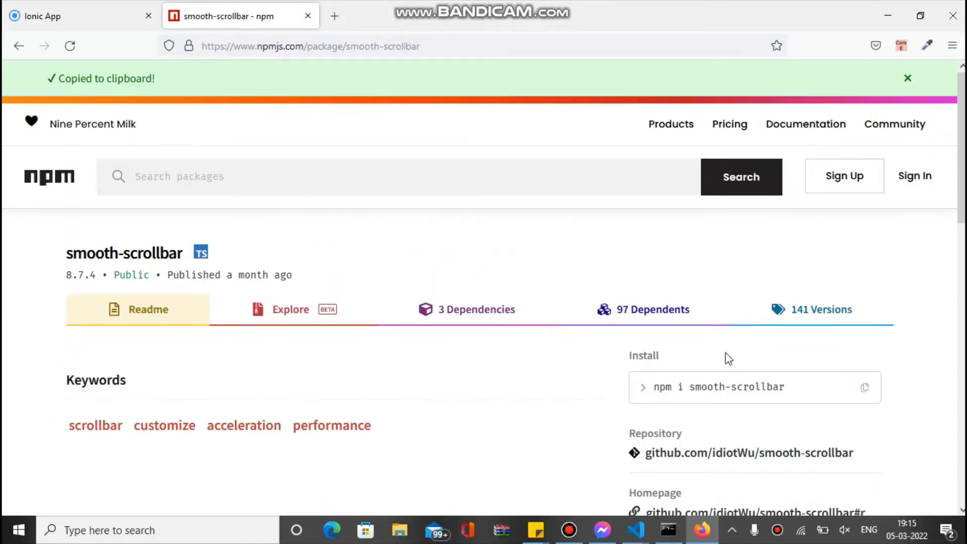
Enter npm i smooth-scrollbar --save in the project's Command Prompt
{"action": "left_click", "coordinate": [666, 530]}
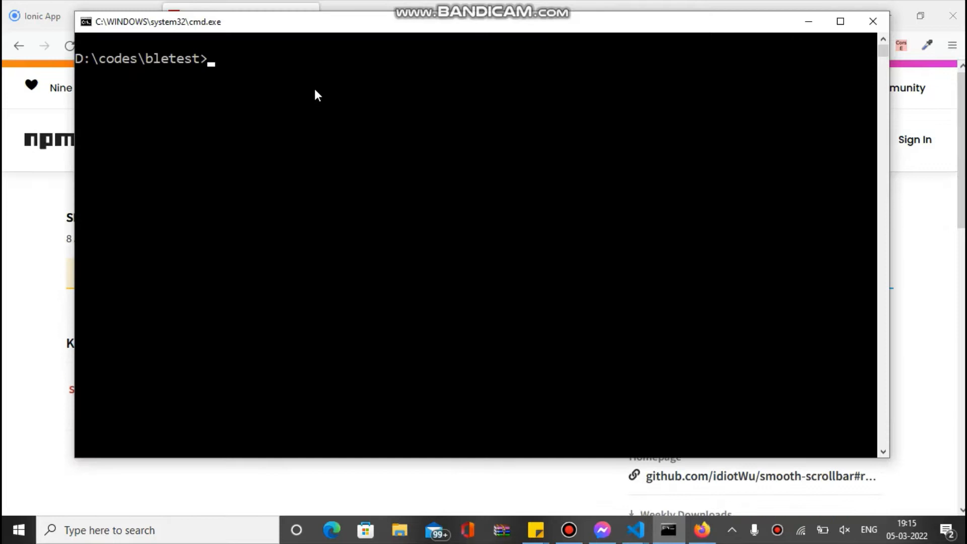
{"action": "type", "text": "npm i smooth-scrollbar"}
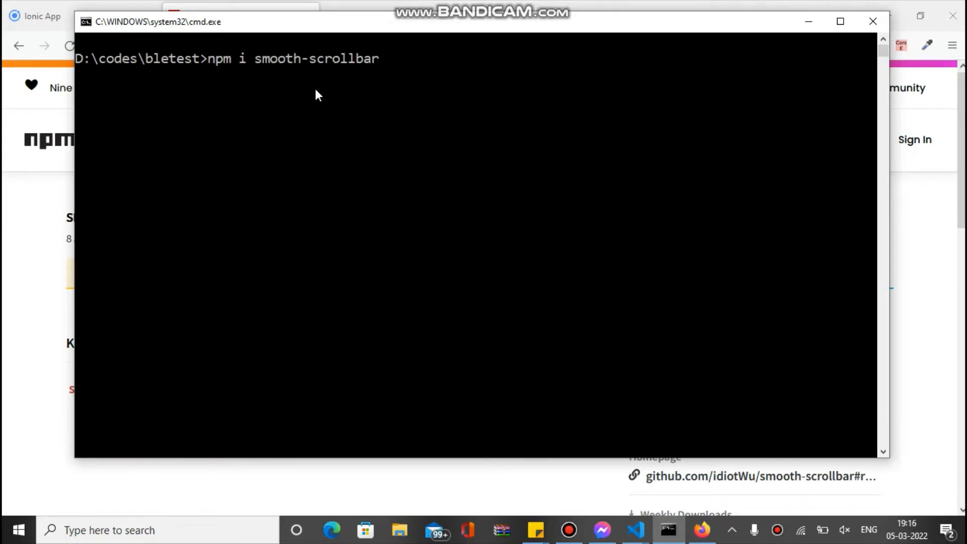
{"action": "type", "text": "--savc"}
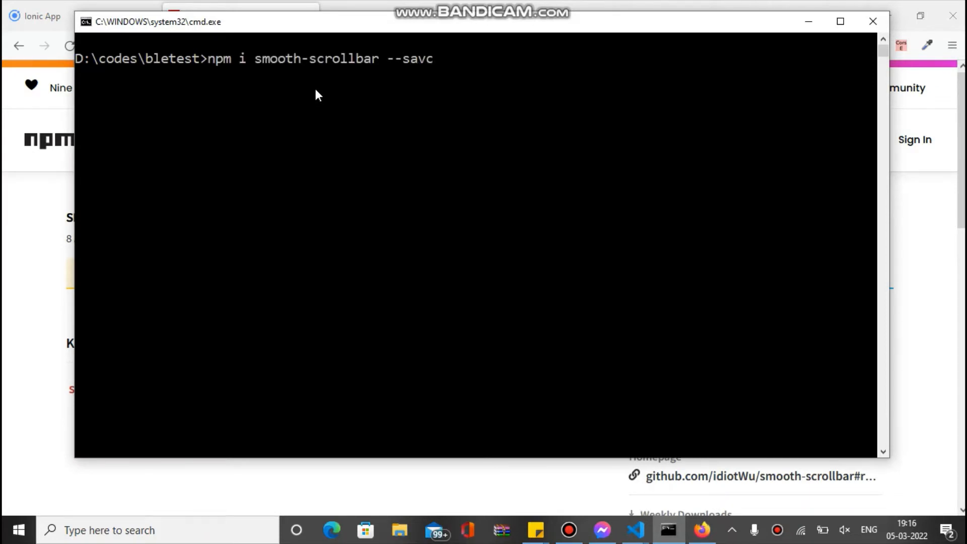
{"action": "type", "text": "e"}
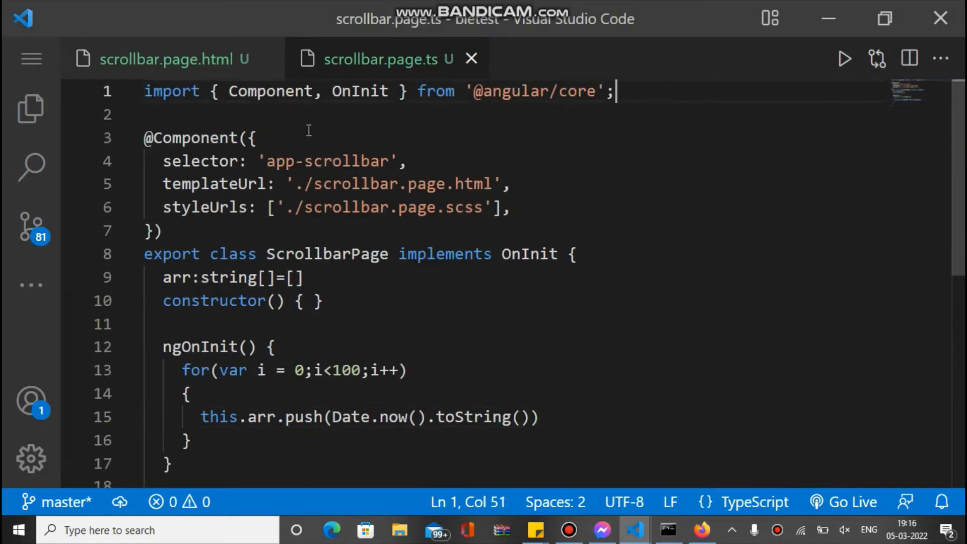
Write an import statement from "smooth-scrollbar" on line 2 of scrollbar.page.ts
{"action": "left_click", "coordinate": [172, 58]}
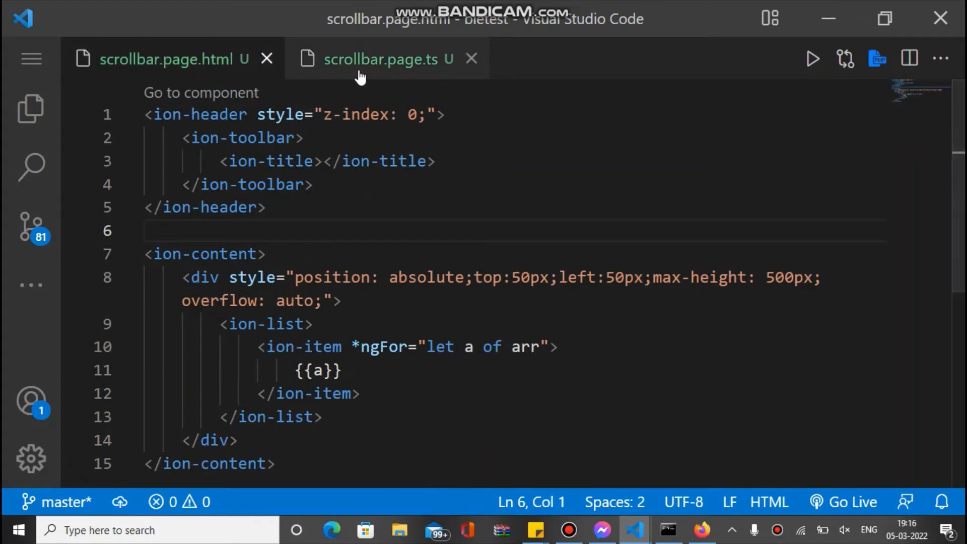
{"action": "mouse_move", "coordinate": [418, 73]}
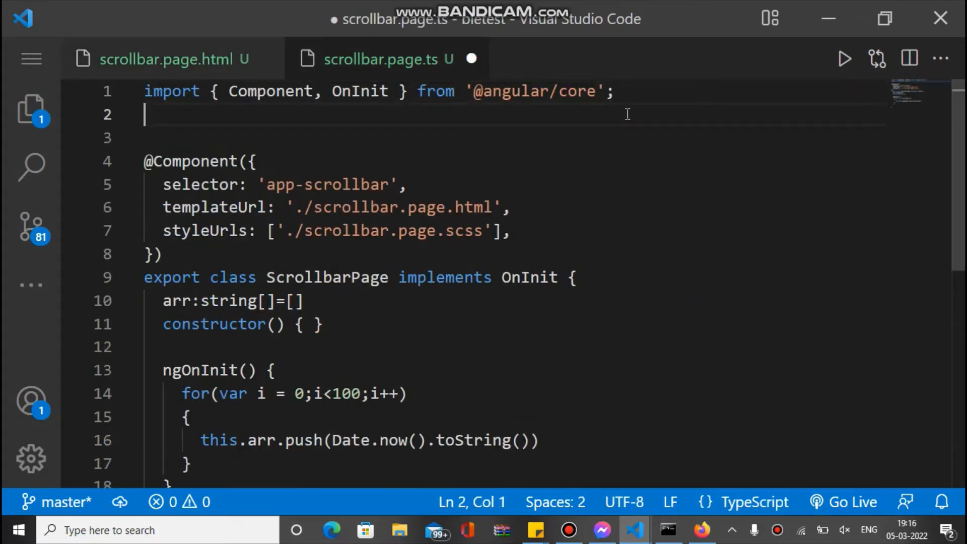
{"action": "type", "text": "import {"}
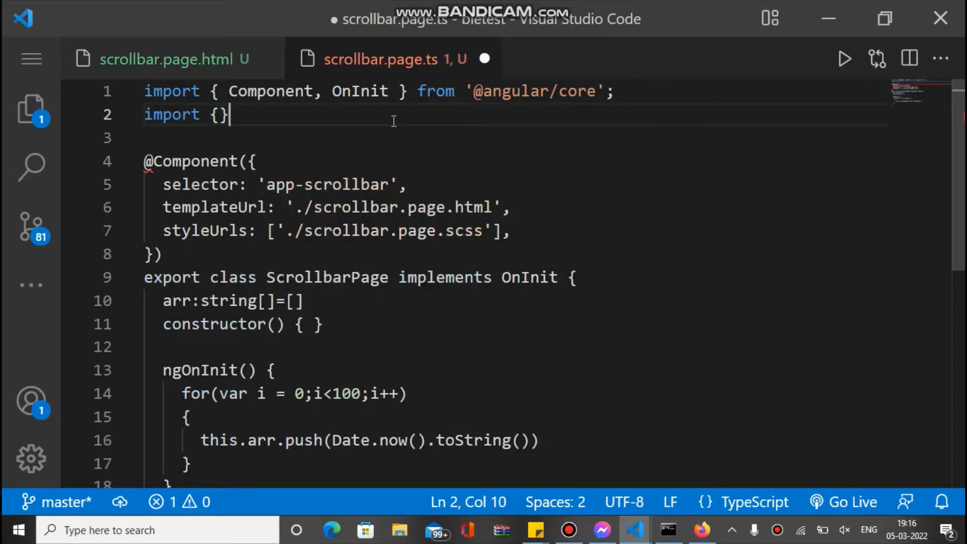
{"action": "type", "text": "frmo"}
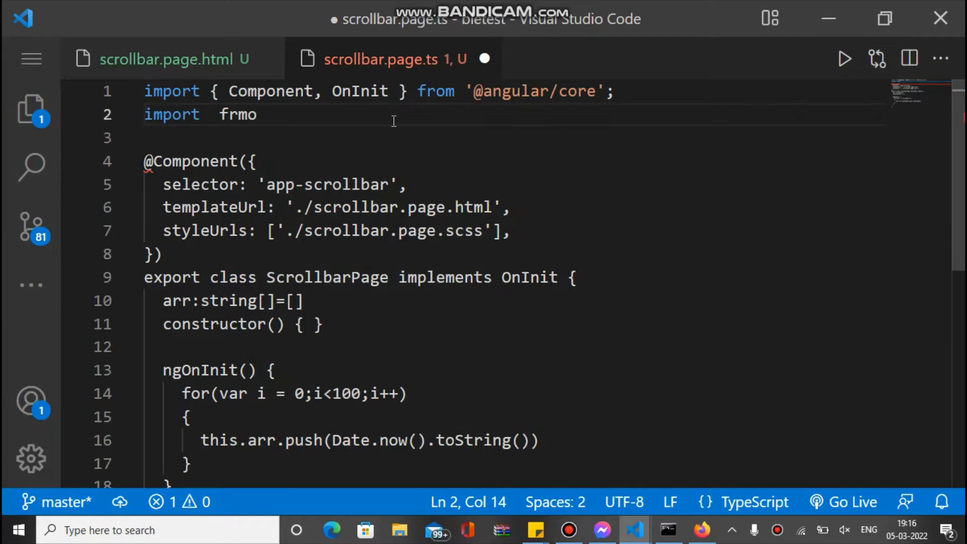
{"action": "key", "text": "backspace"}
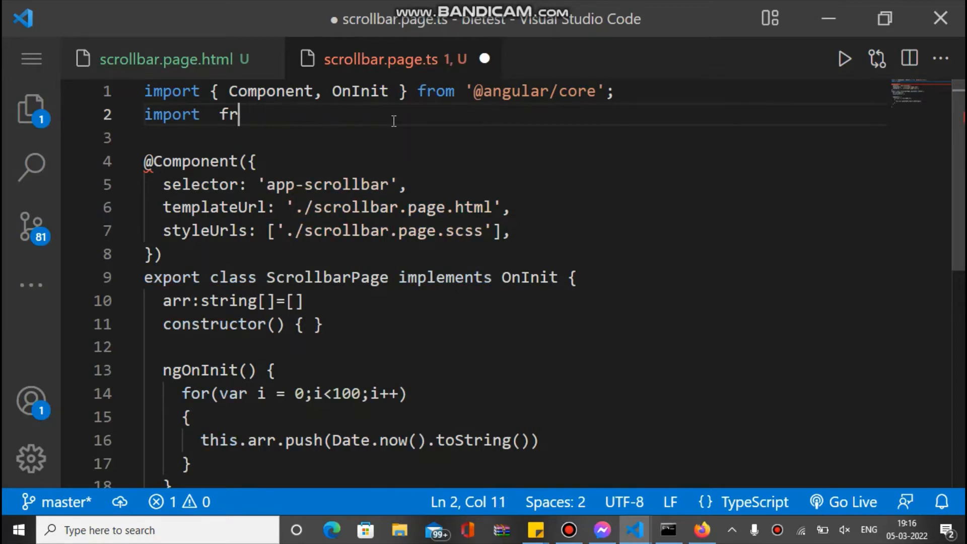
{"action": "type", "text": "from \"\""}
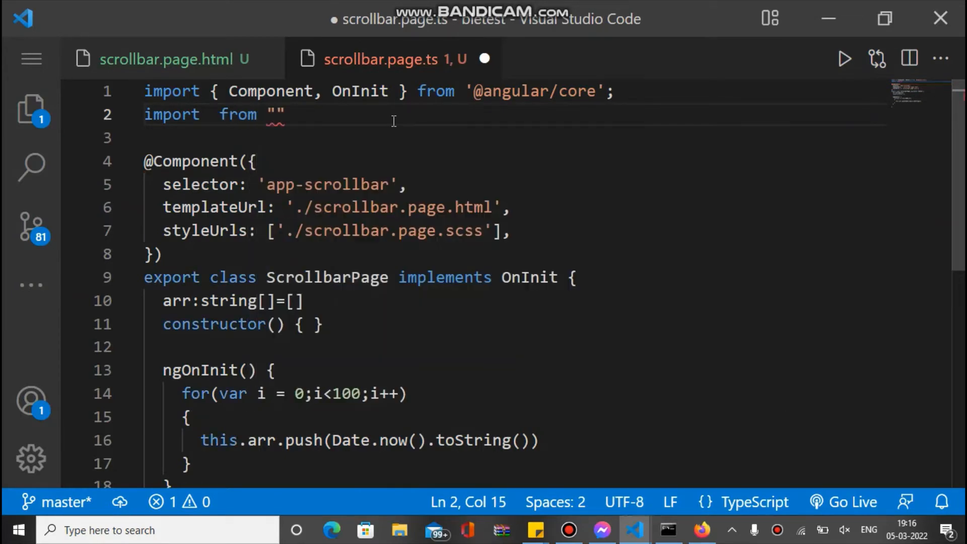
{"action": "type", "text": "smo"}
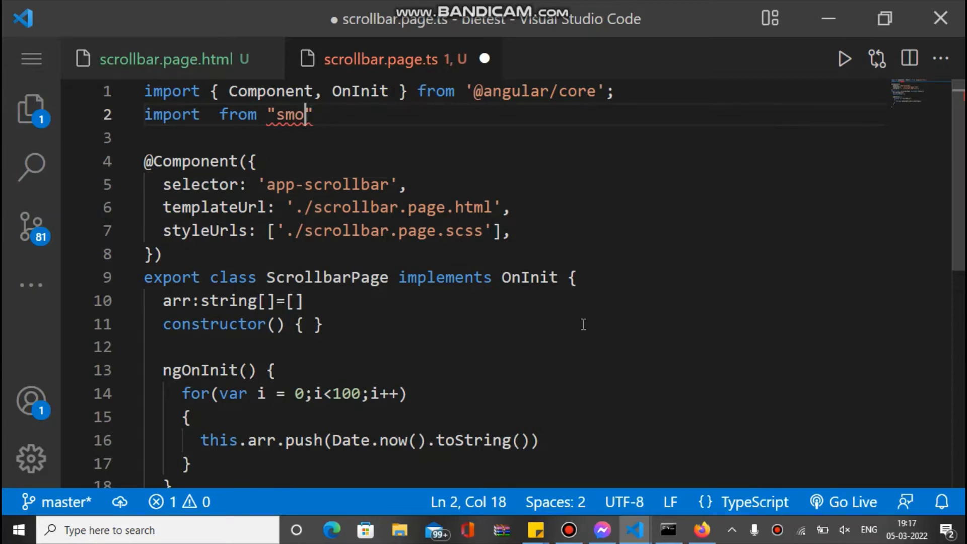
{"action": "type", "text": "oth-s"}
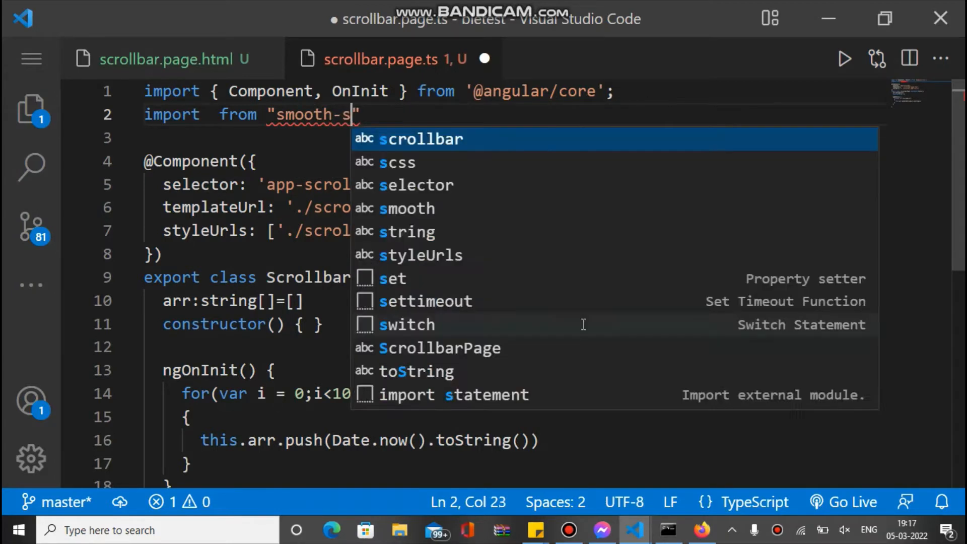
{"action": "left_click", "coordinate": [421, 139]}
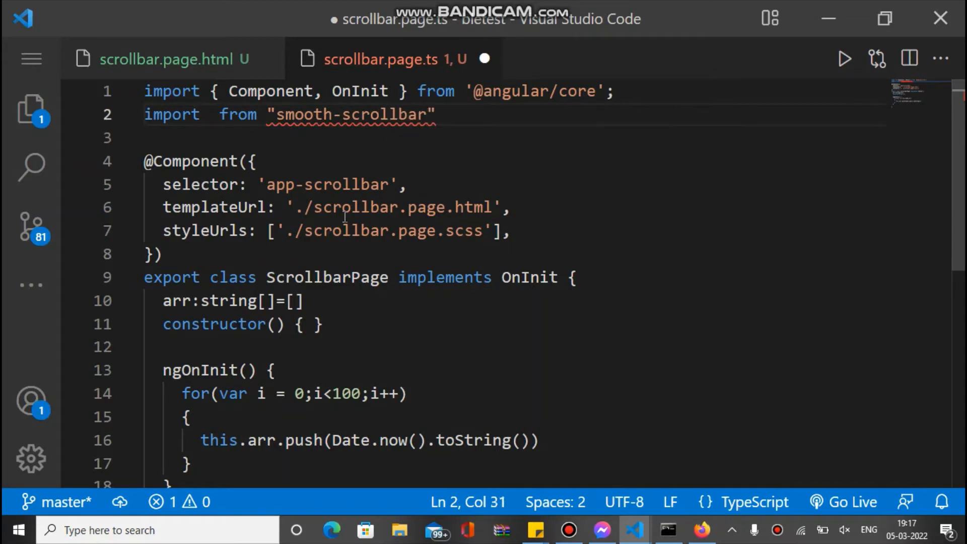
Fill in Scrollbar as the imported name in that statement
{"action": "left_click", "coordinate": [209, 115]}
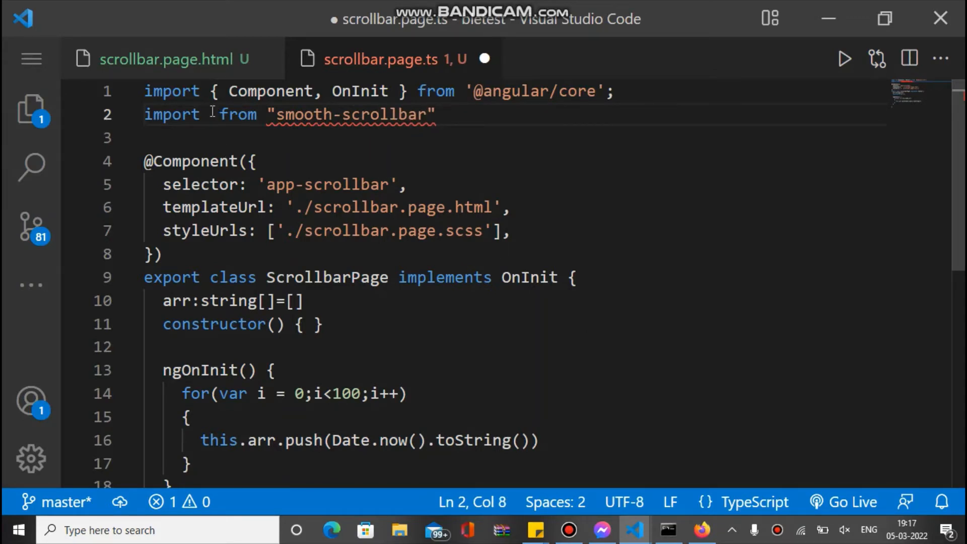
{"action": "type", "text": "Scr"}
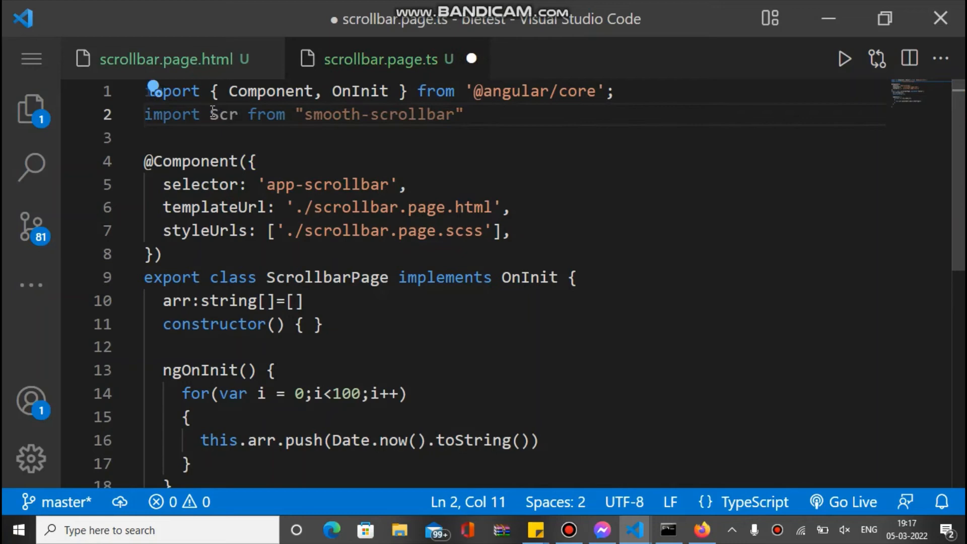
{"action": "type", "text": "ollbar"}
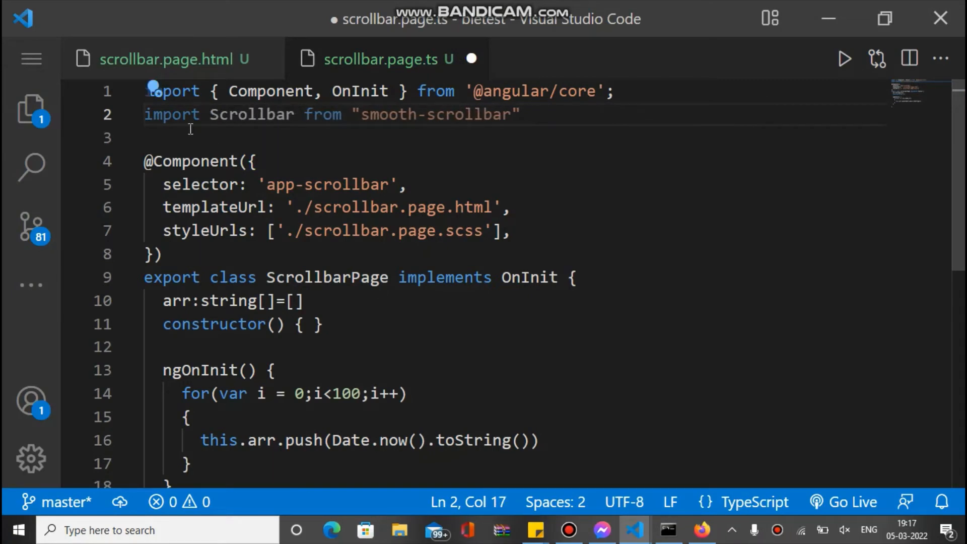
{"action": "double_click", "coordinate": [251, 114]}
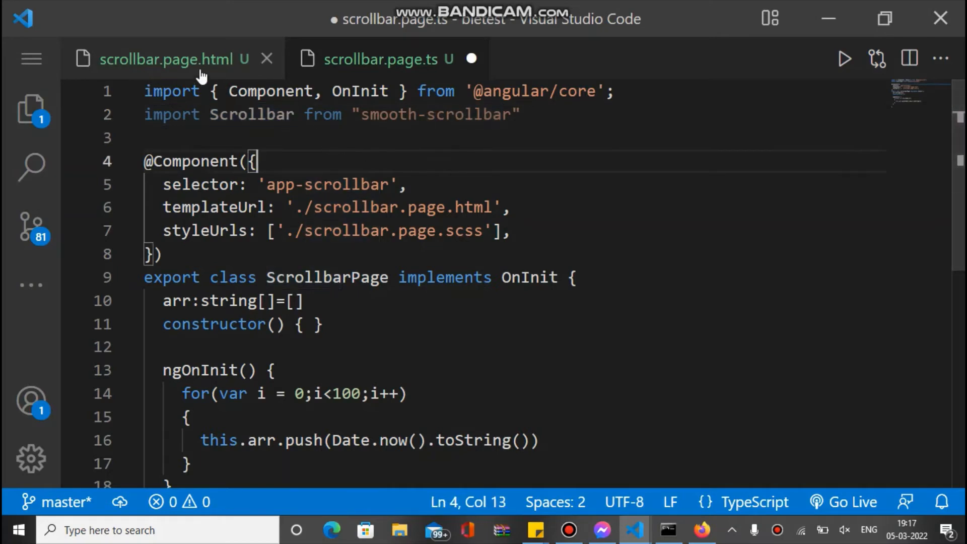
Give the scrolling div in scrollbar.page.html id="myid", save, and return to scrollbar.page.ts
{"action": "left_click", "coordinate": [171, 59]}
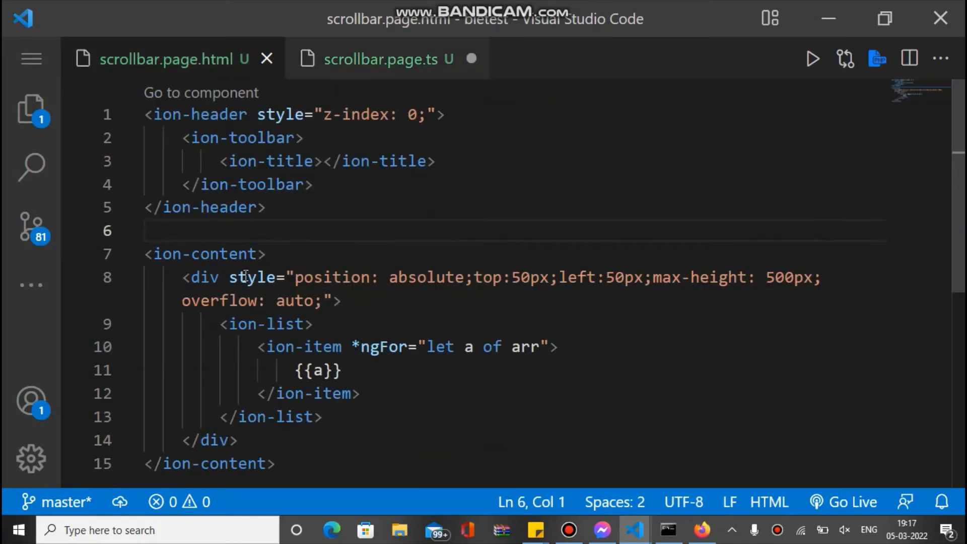
{"action": "left_click_drag", "start_coordinate": [182, 277], "coordinate": [219, 394]}
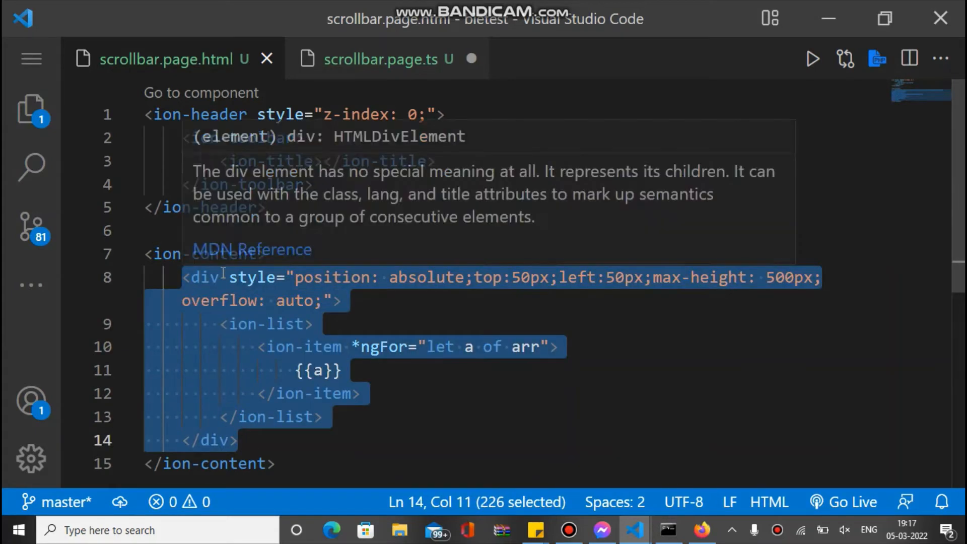
{"action": "type", "text": "id=\"m"}
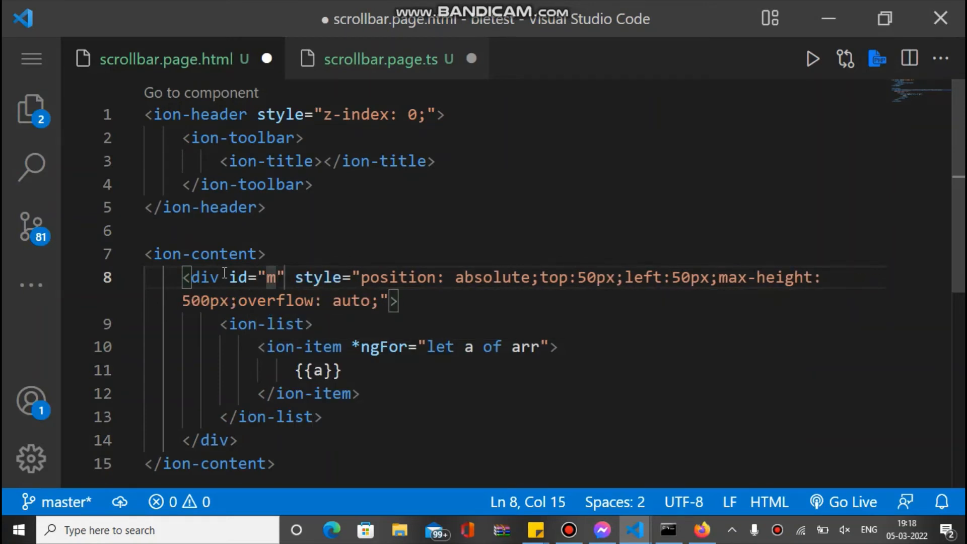
{"action": "type", "text": "yid"}
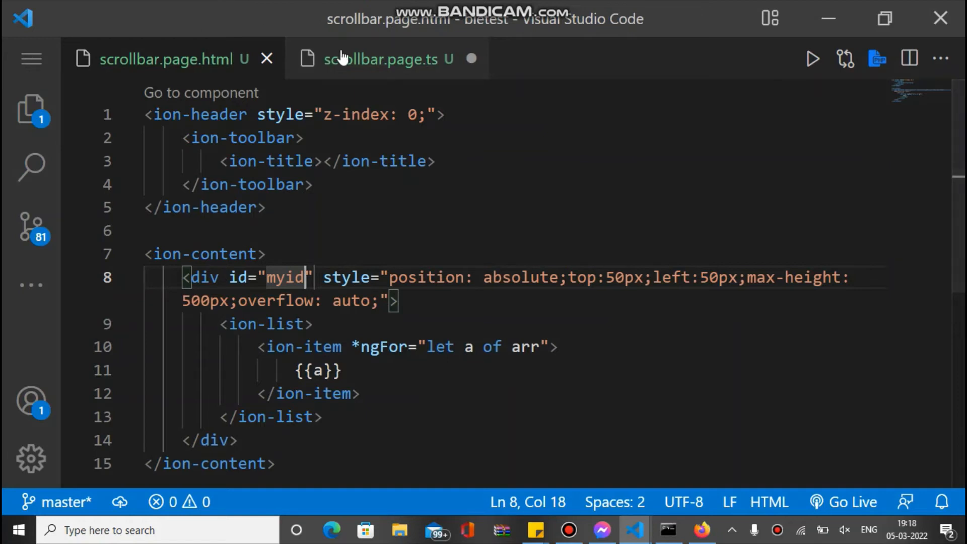
{"action": "left_click", "coordinate": [386, 58]}
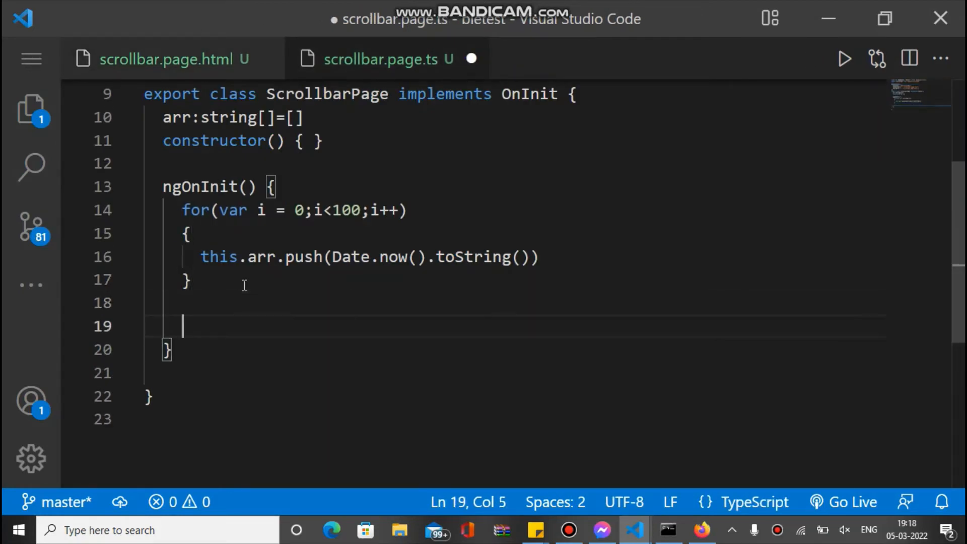
Reference Scrollbar (not SmoothScrollbar) inside ngOnInit on line 20
{"action": "type", "text": "Smo"}
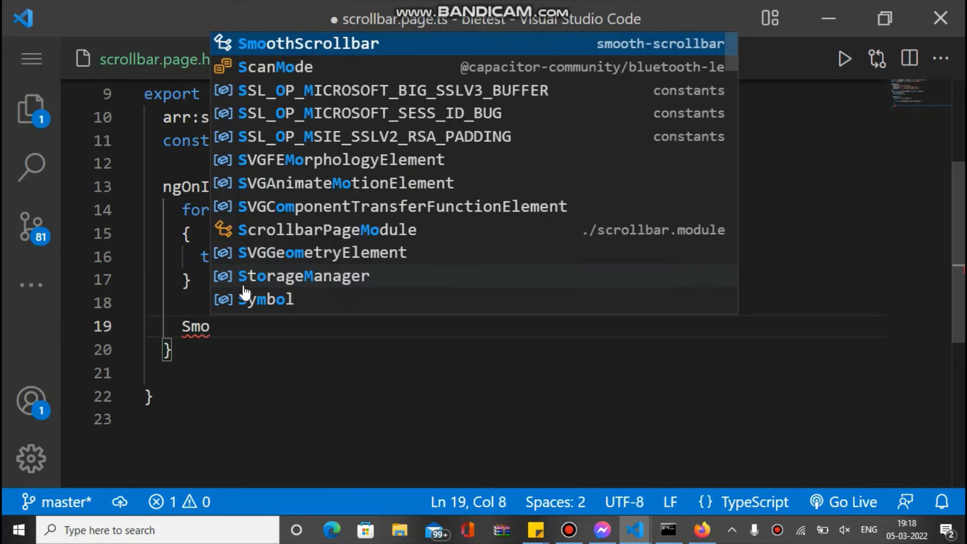
{"action": "key", "text": "Tab"}
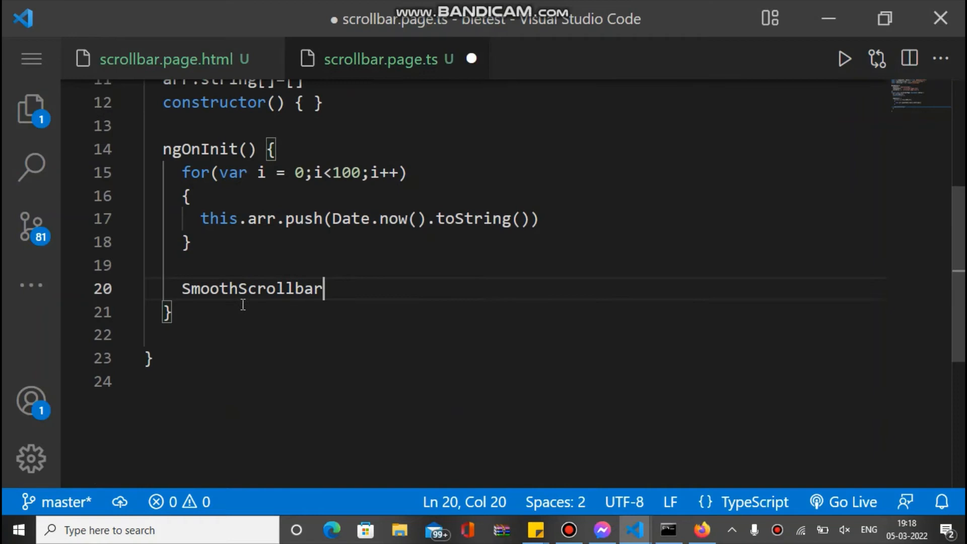
{"action": "key", "text": "Backspace"}
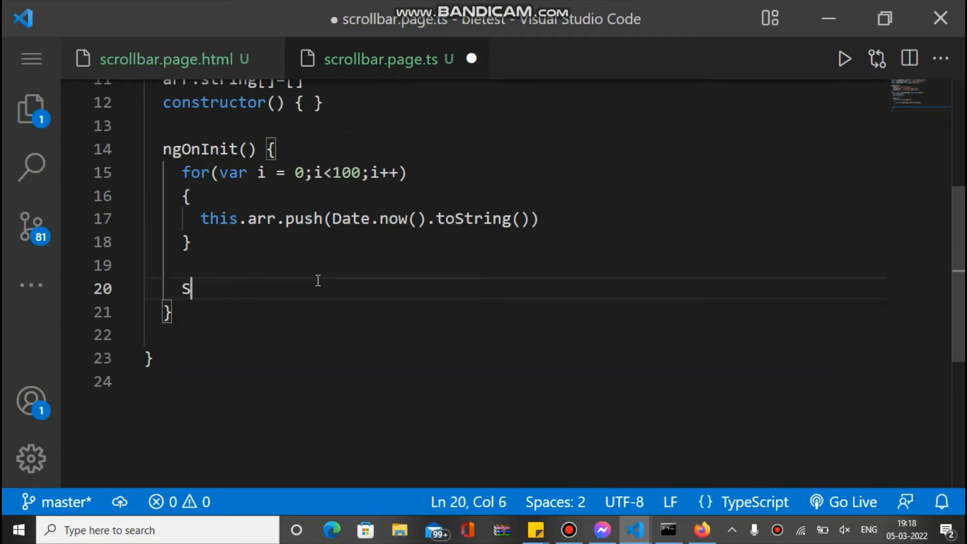
{"action": "type", "text": "croll"}
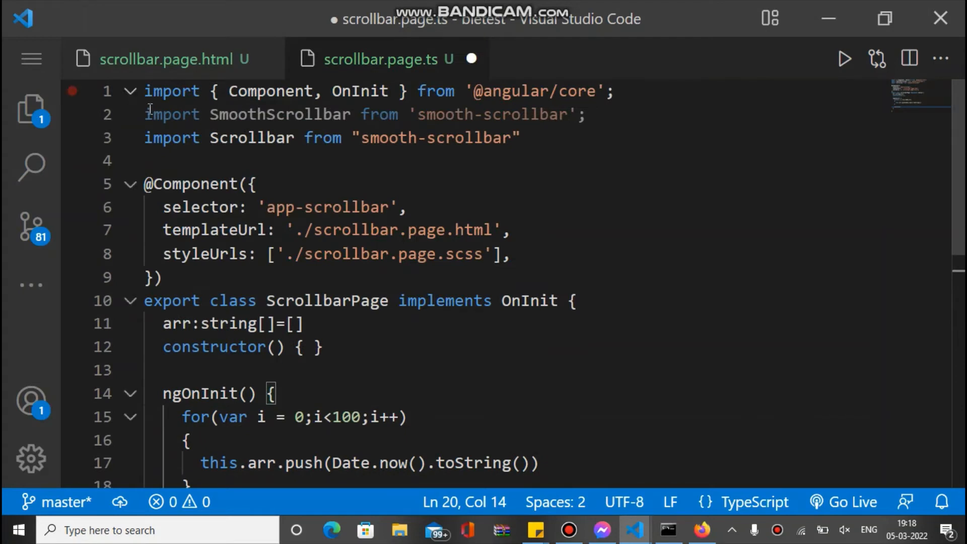
Delete the unused SmoothScrollbar import line
{"action": "left_click_drag", "start_coordinate": [144, 114], "coordinate": [588, 114]}
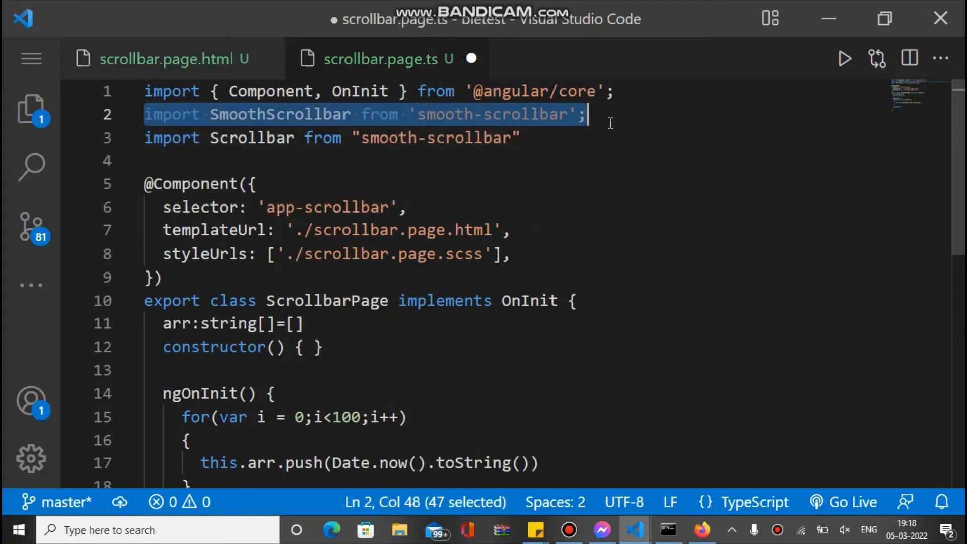
{"action": "key", "text": "Delete"}
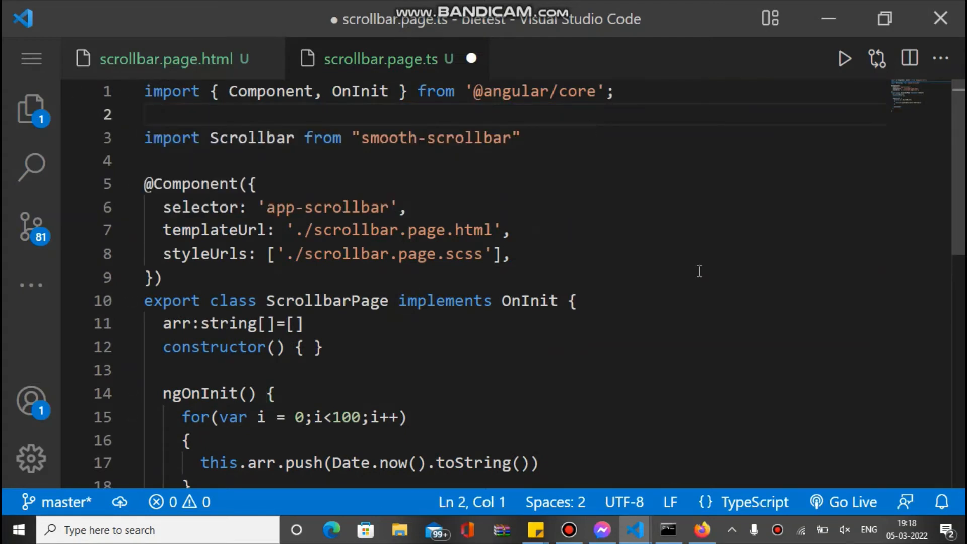
Call Scrollbar.init(document.querySelector("#myid")) in ngOnInit and save the file
{"action": "scroll", "scroll_direction": "down", "scroll_amount": 3}
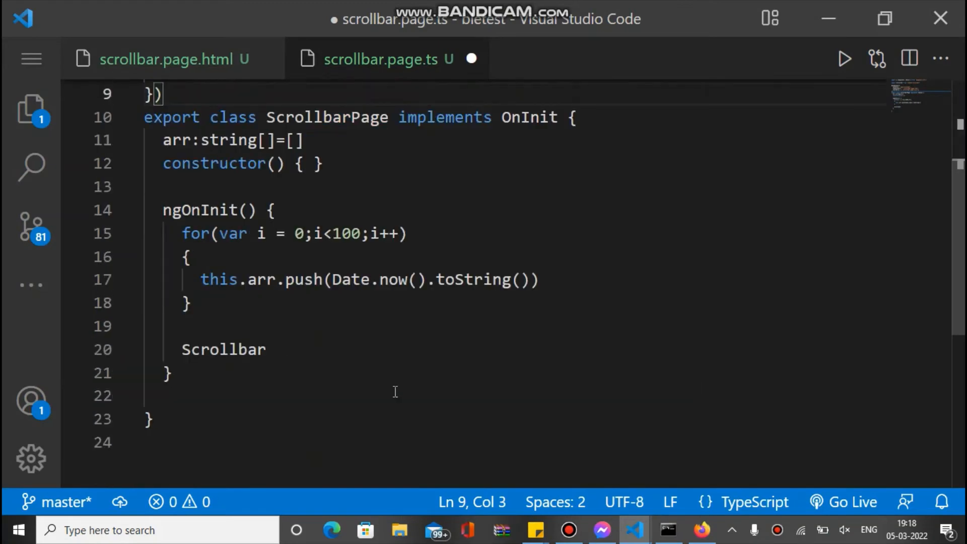
{"action": "double_click", "coordinate": [223, 349]}
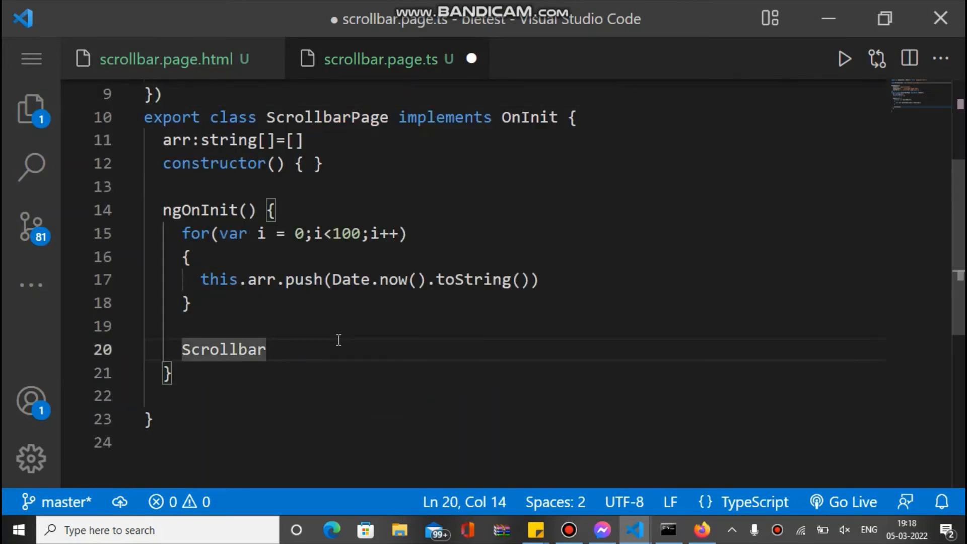
{"action": "type", "text": ".init"}
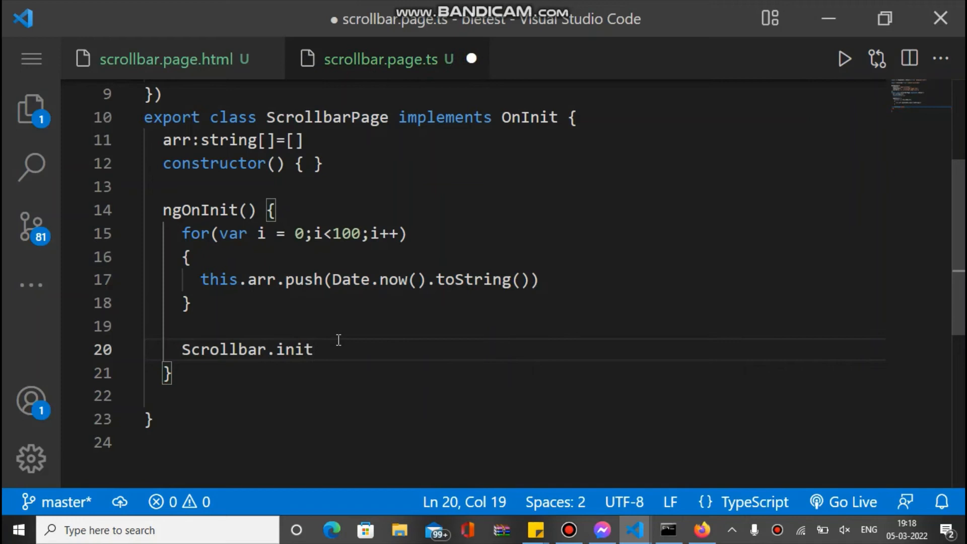
{"action": "type", "text": "(document.querySelector("}
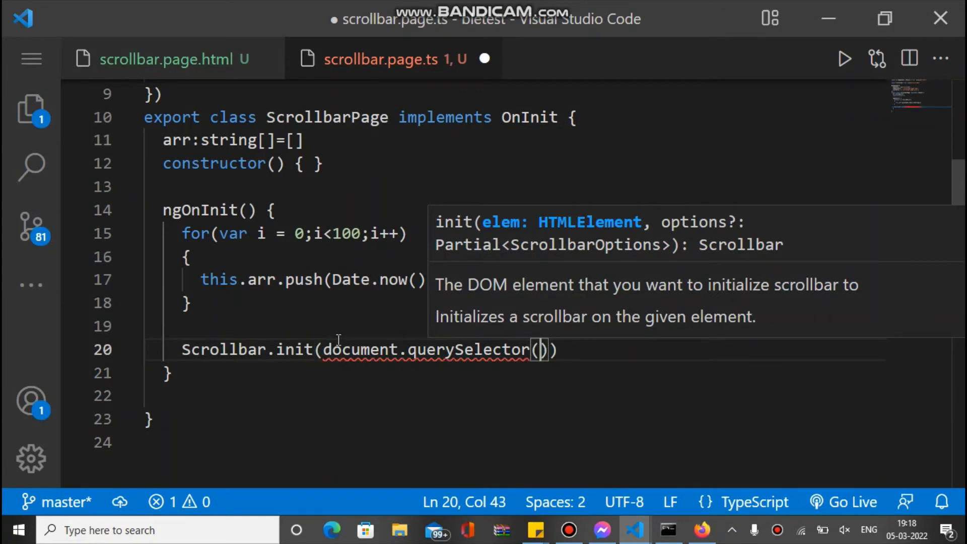
{"action": "type", "text": "\"#"}
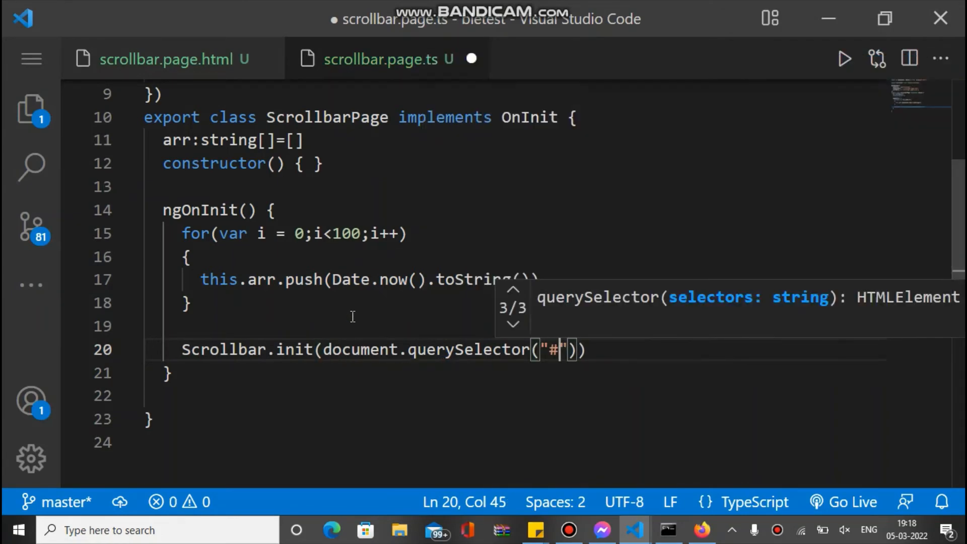
{"action": "left_click", "coordinate": [172, 58]}
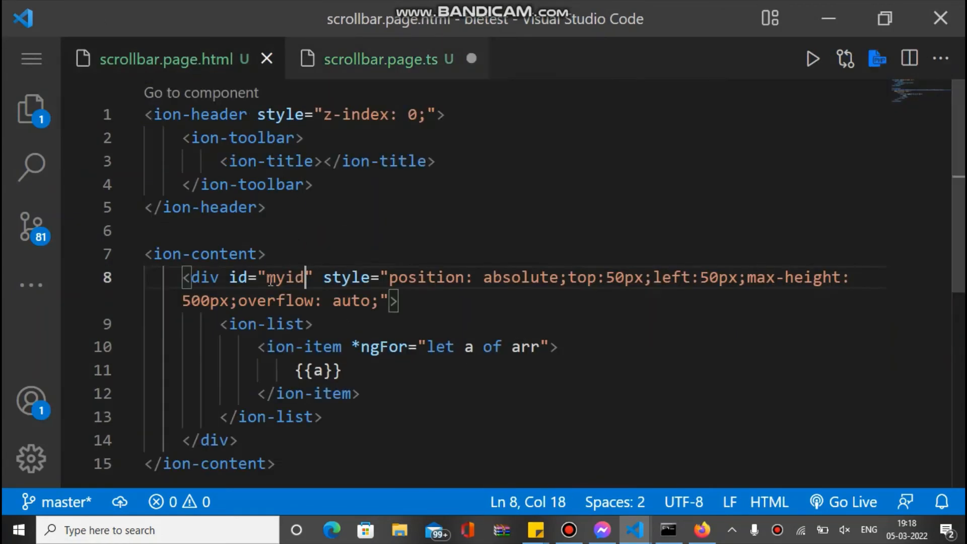
{"action": "double_click", "coordinate": [285, 278]}
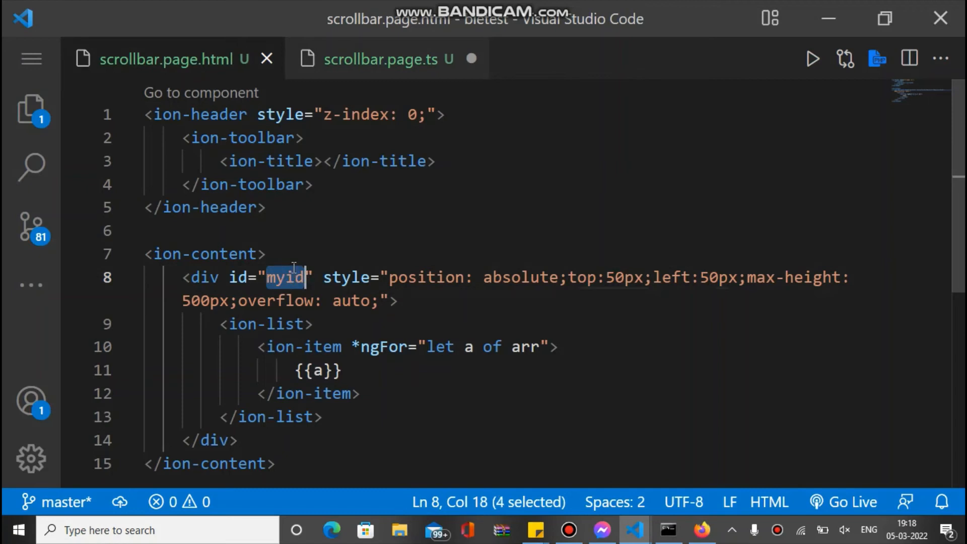
{"action": "left_click", "coordinate": [385, 58]}
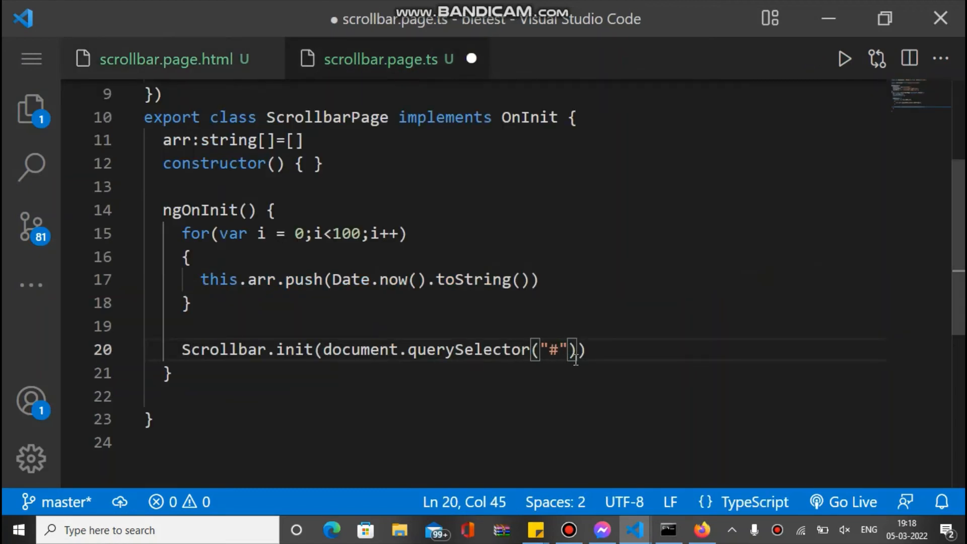
{"action": "type", "text": "myid"}
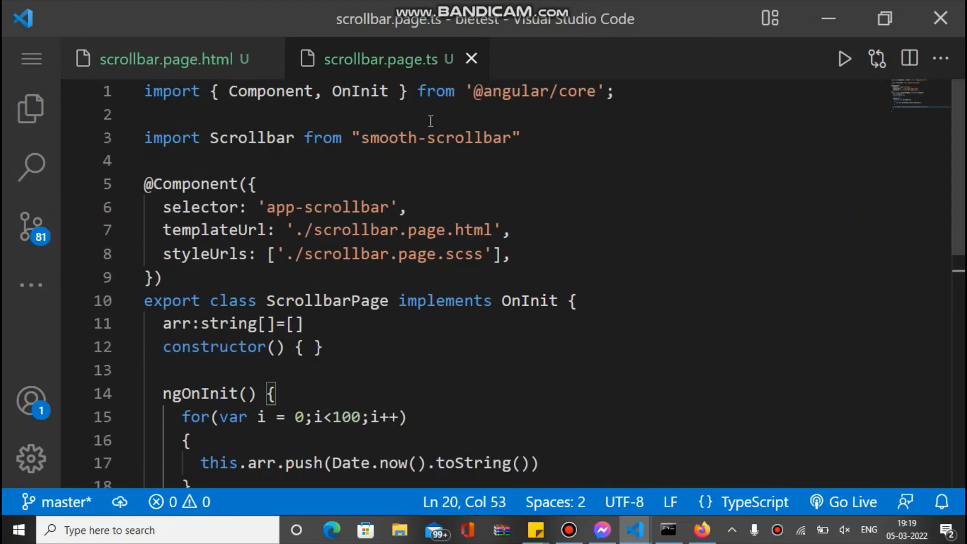
Review the Scrollbar import and init line, then run ionic serve from Command Prompt
{"action": "double_click", "coordinate": [379, 138]}
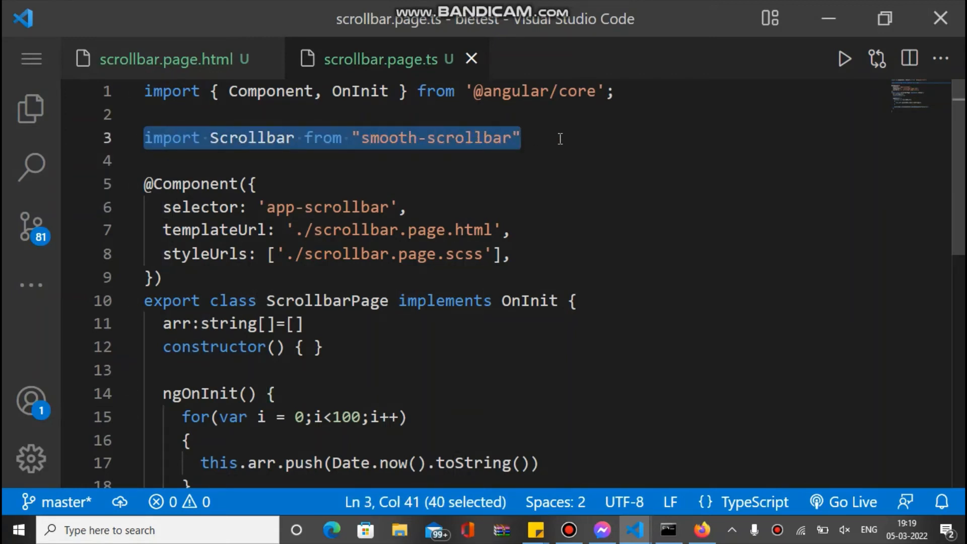
{"action": "mouse_move", "coordinate": [250, 138]}
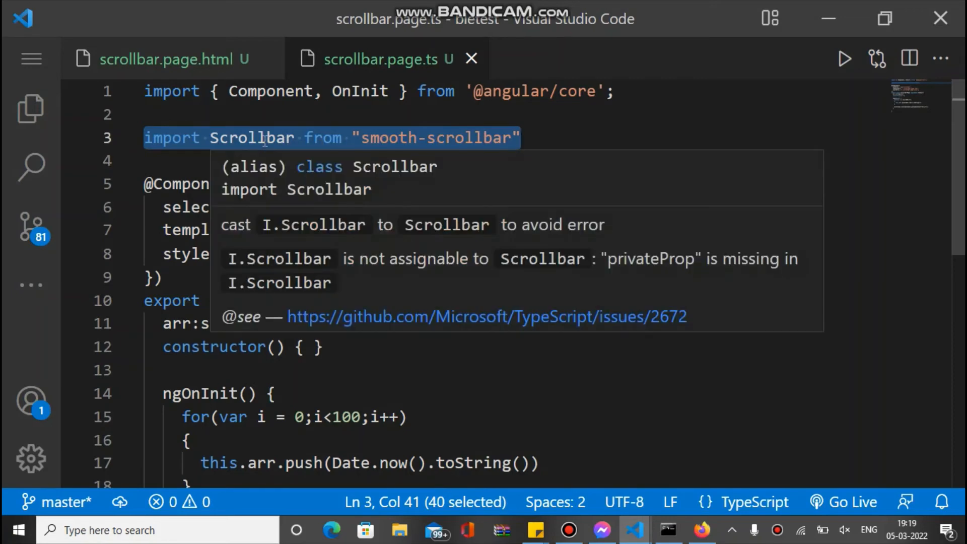
{"action": "scroll", "scroll_direction": "down", "scroll_amount": 3}
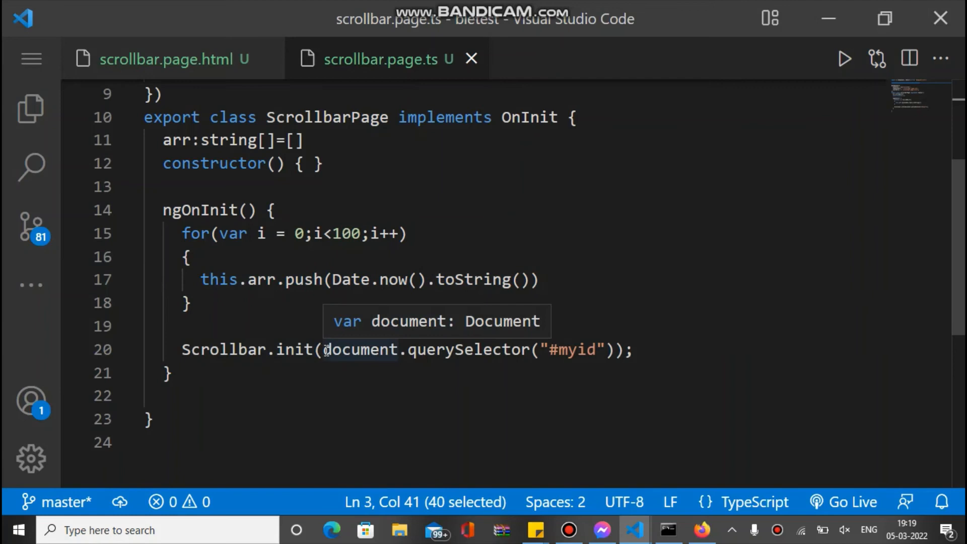
{"action": "mouse_move", "coordinate": [510, 372]}
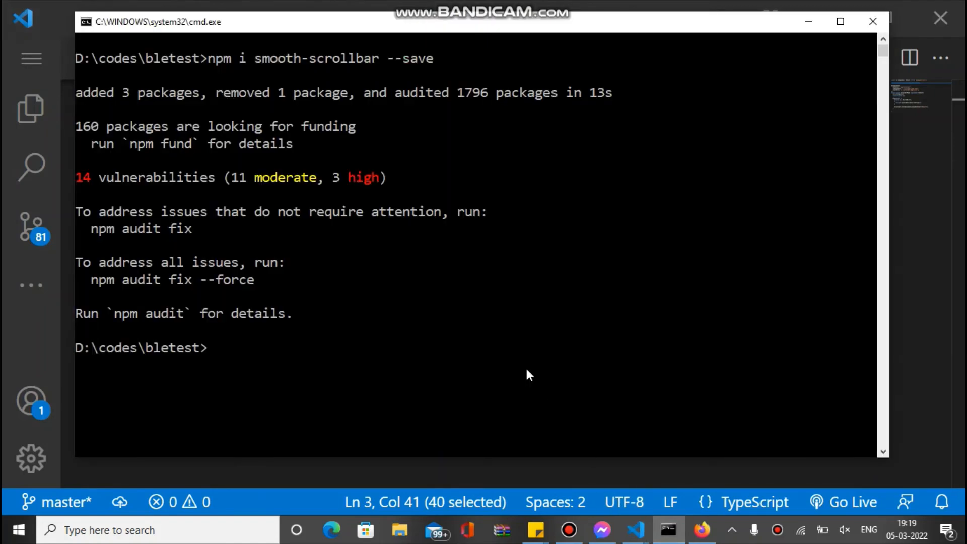
{"action": "type", "text": "ionic serve"}
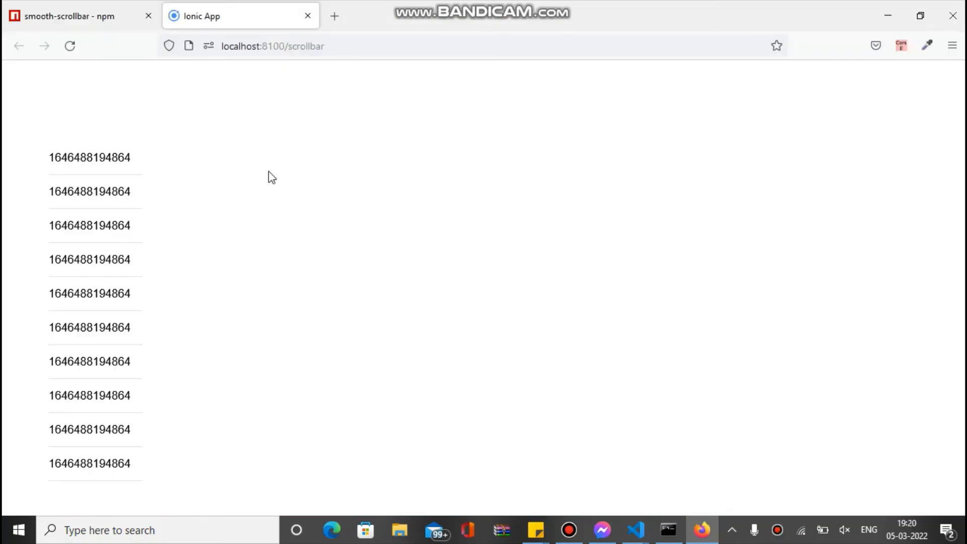
{"action": "mouse_move", "coordinate": [151, 152]}
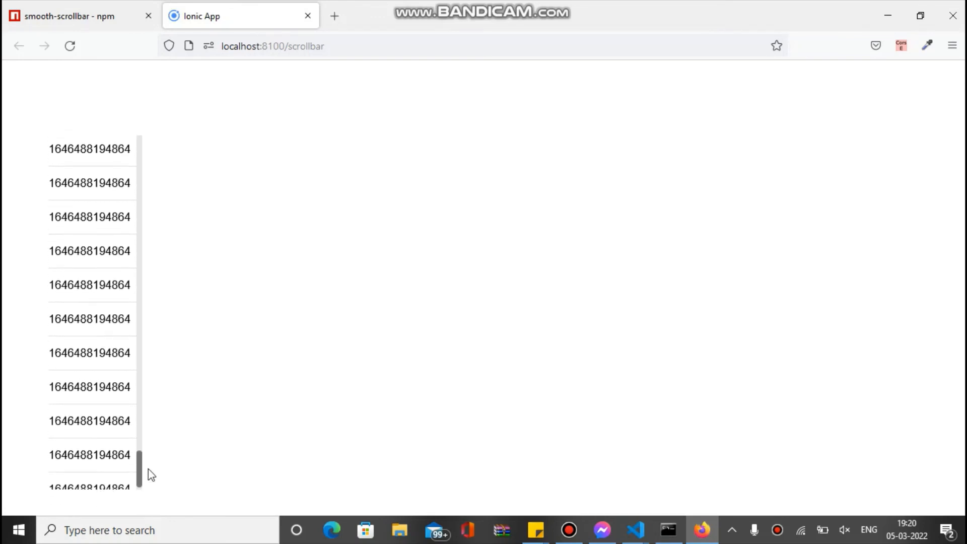
{"action": "scroll", "scroll_direction": "up", "scroll_amount": 3}
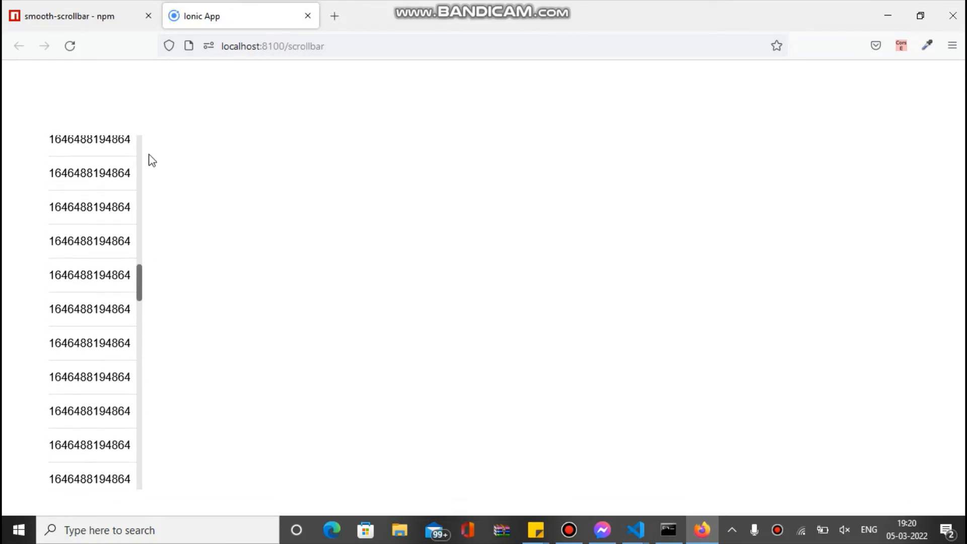
{"action": "scroll", "scroll_direction": "down", "scroll_amount": 3}
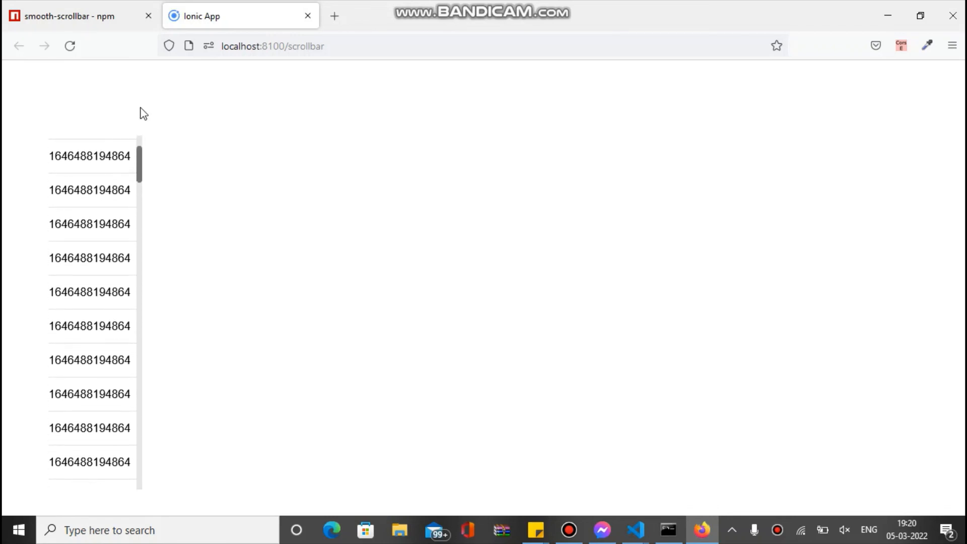
{"action": "left_click", "coordinate": [67, 16]}
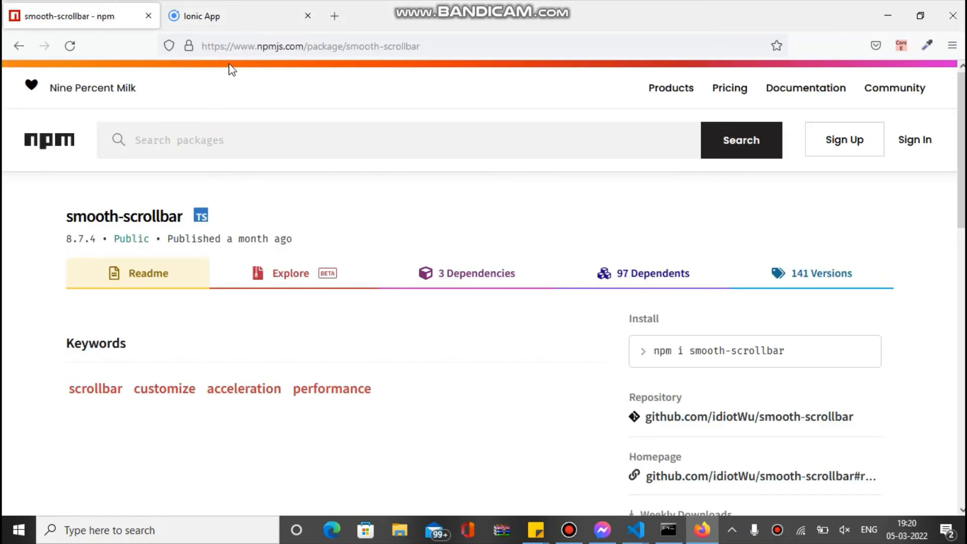
{"action": "left_click", "coordinate": [238, 16]}
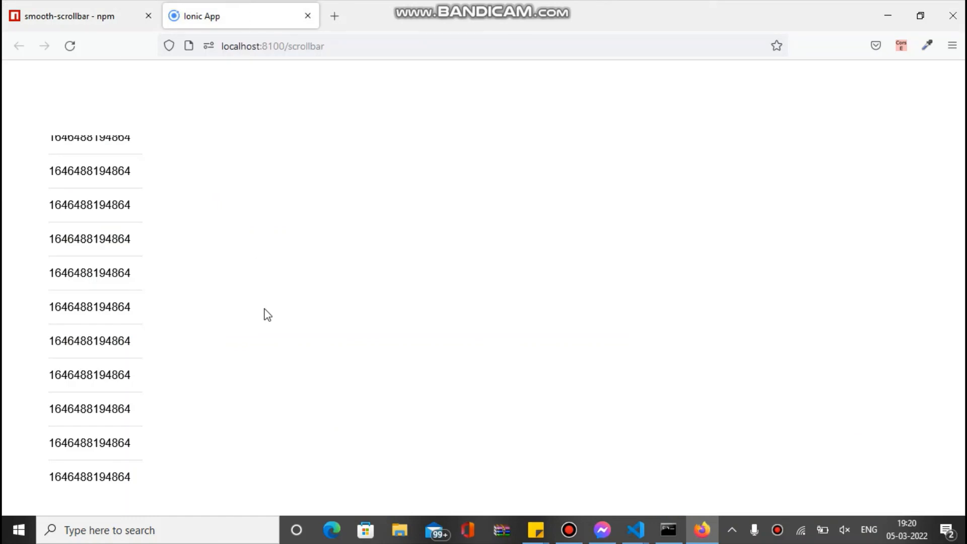